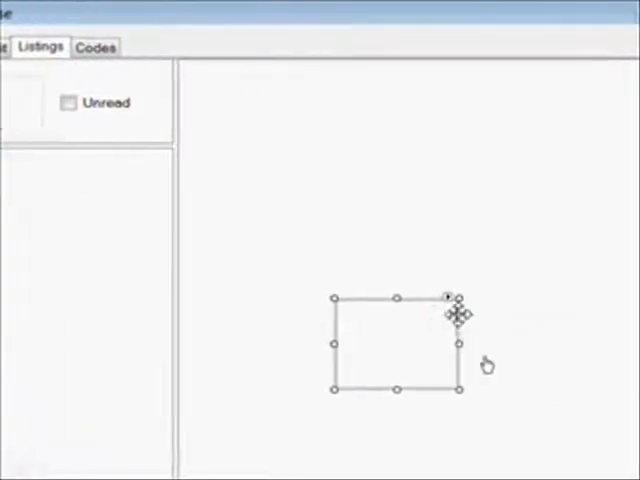
Dock the list view to fill its parent container via its smart tag
{"action": "left_click", "coordinate": [452, 302]}
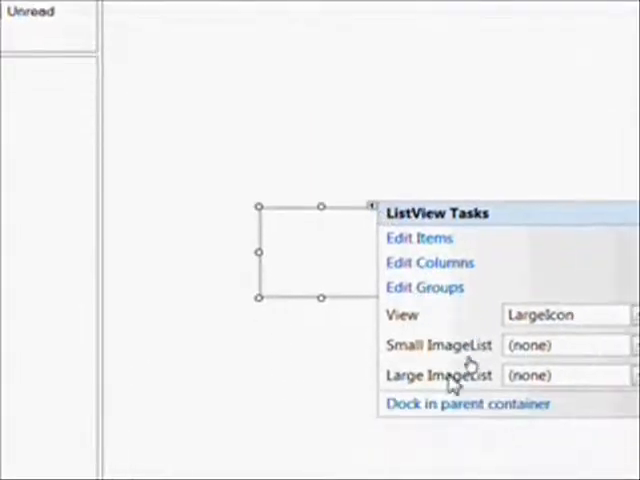
{"action": "left_click", "coordinate": [468, 404]}
{"action": "type", "text": "lsvListDetail"}
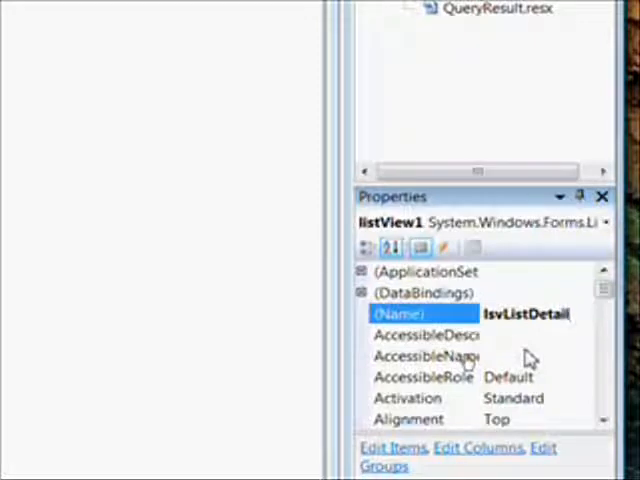
Bring up the ColumnHeader Collection Editor from the Columns property
{"action": "left_click", "coordinate": [424, 356]}
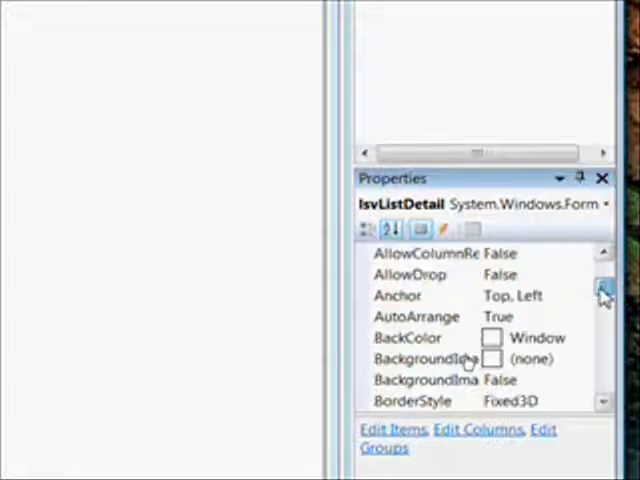
{"action": "scroll", "scroll_direction": "down", "scroll_amount": 3}
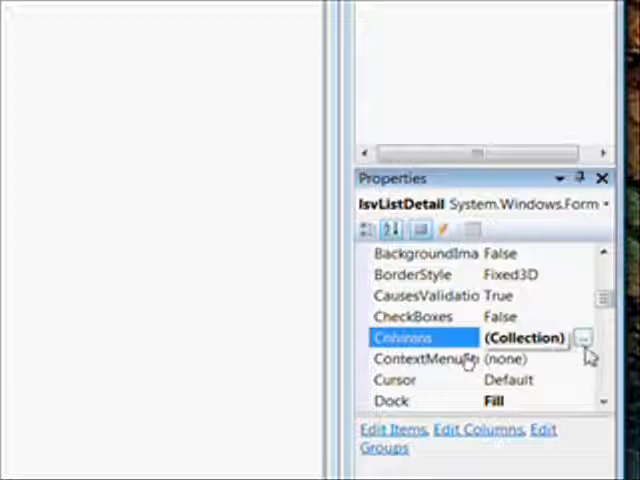
{"action": "left_click", "coordinate": [588, 336]}
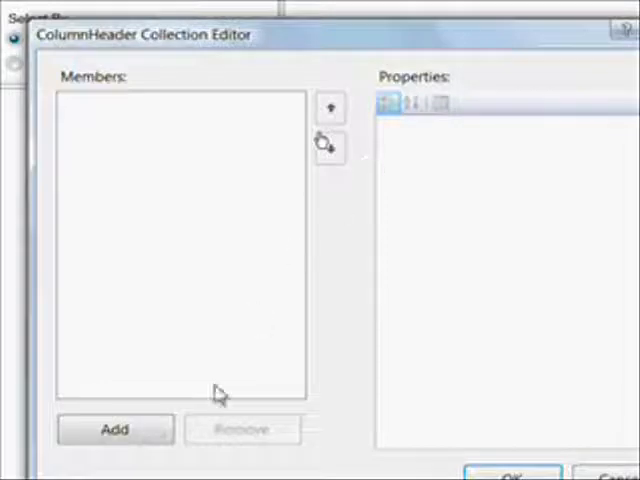
Add columnHeader1 with text Title and width 200
{"action": "left_click", "coordinate": [114, 428]}
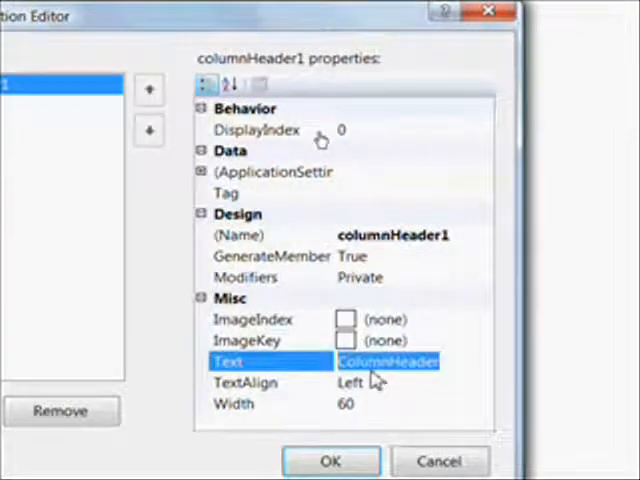
{"action": "type", "text": "Title"}
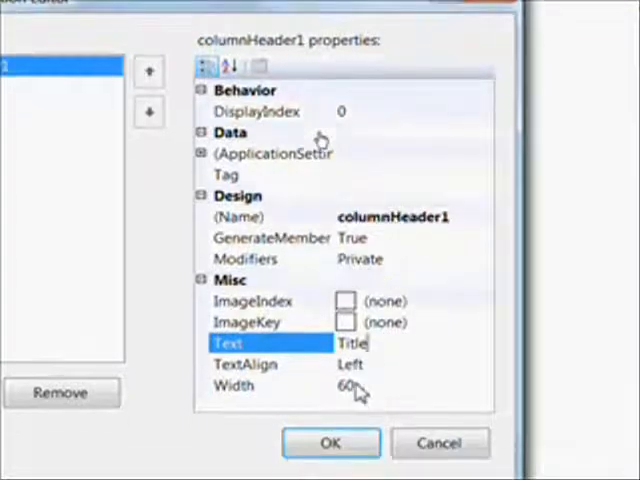
{"action": "left_click", "coordinate": [234, 384]}
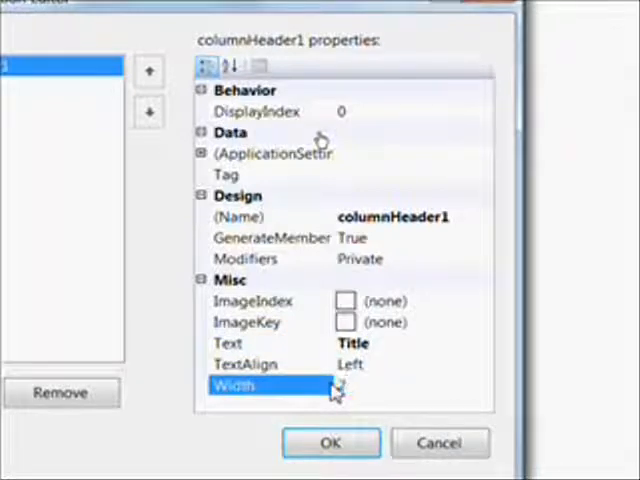
{"action": "type", "text": "200"}
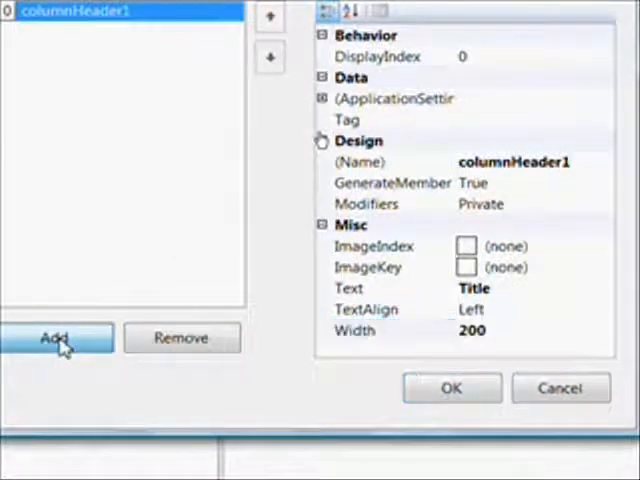
Add columnHeader2 with text Author and width 100
{"action": "left_click", "coordinate": [54, 336]}
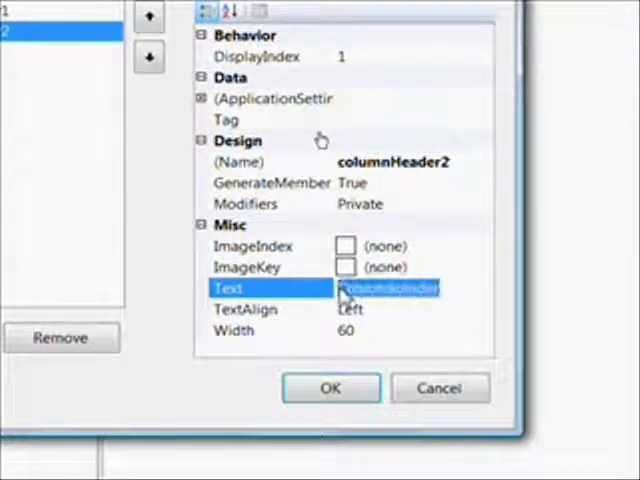
{"action": "type", "text": "ColumnHeader"}
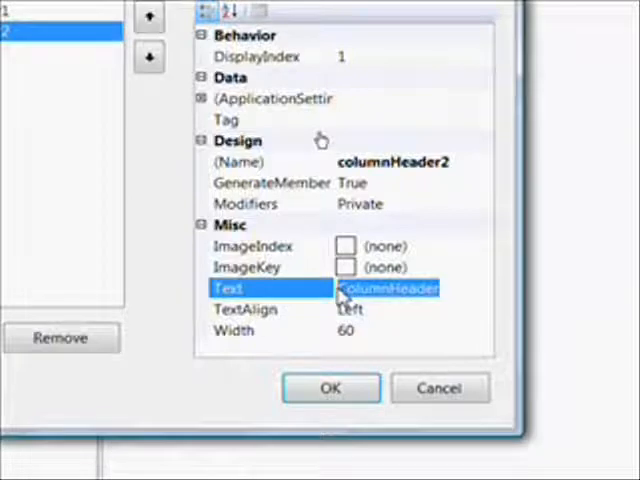
{"action": "type", "text": "Auth"}
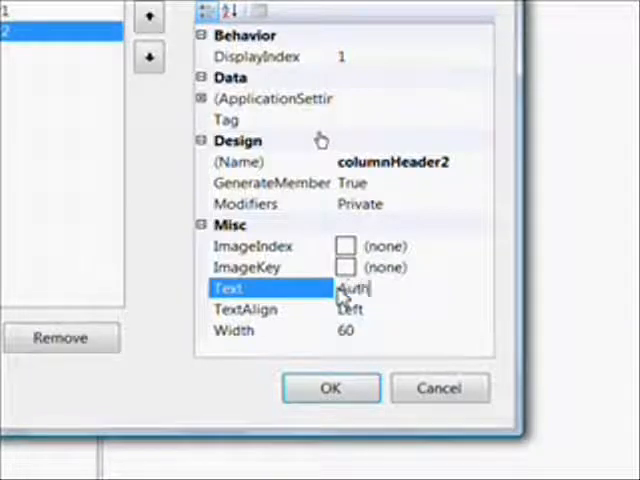
{"action": "type", "text": "o"}
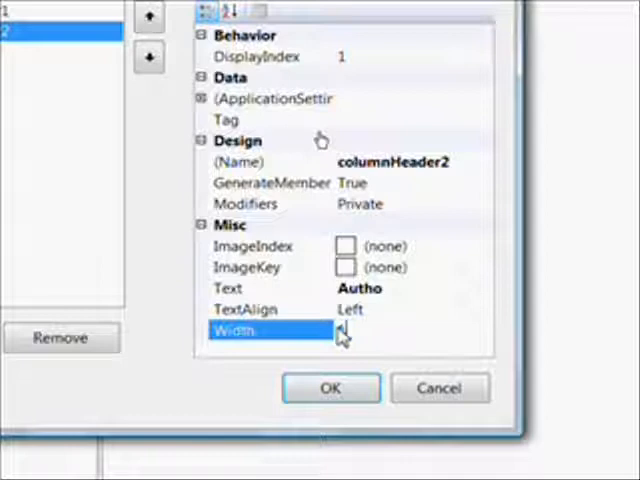
{"action": "type", "text": "00"}
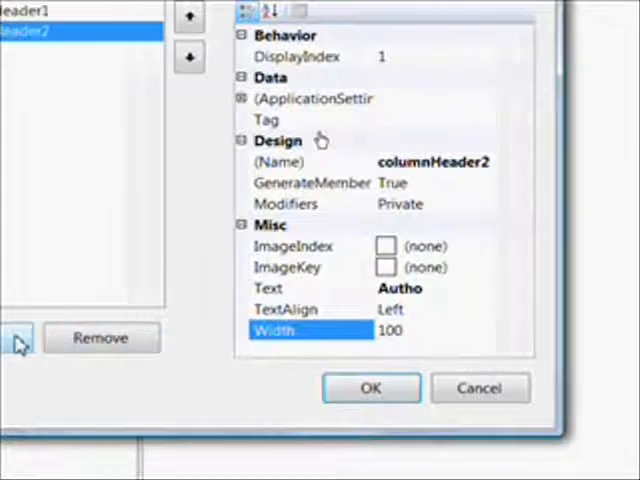
Add columnHeader3 with text Genre and width 120
{"action": "left_click", "coordinate": [36, 338]}
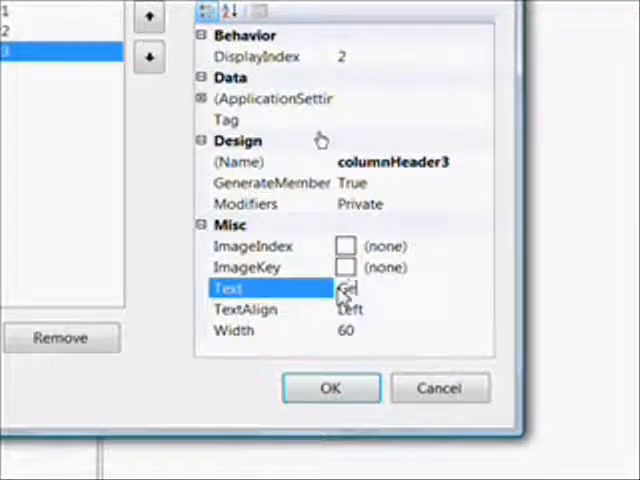
{"action": "type", "text": "Genre"}
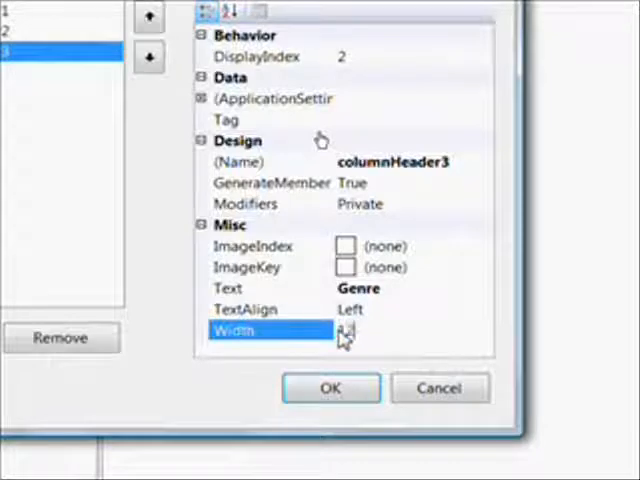
{"action": "type", "text": "120"}
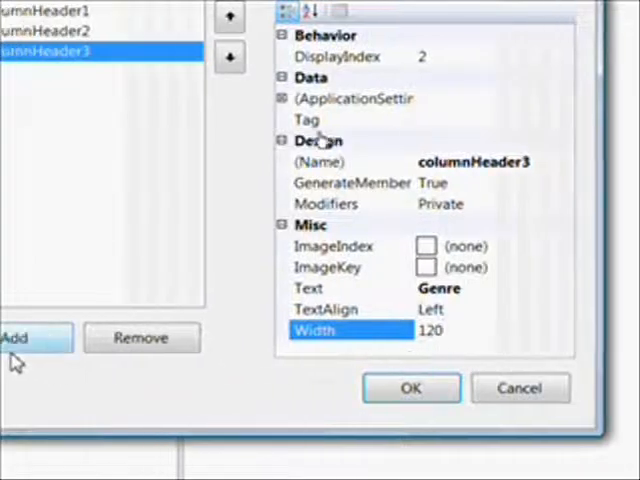
Add columnHeader4 Size at width 20, columnHeader5 Read, and a default columnHeader6
{"action": "left_click", "coordinate": [40, 338]}
{"action": "type", "text": "Size"}
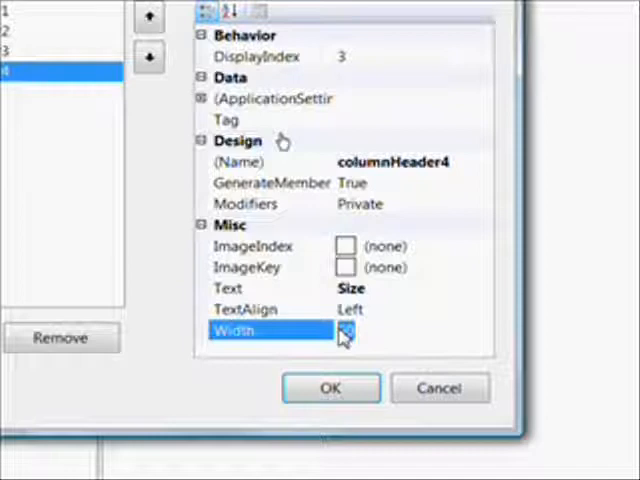
{"action": "type", "text": "20"}
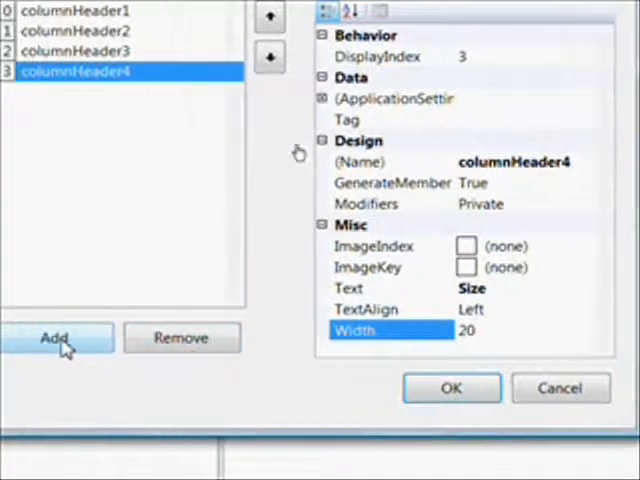
{"action": "left_click", "coordinate": [56, 336]}
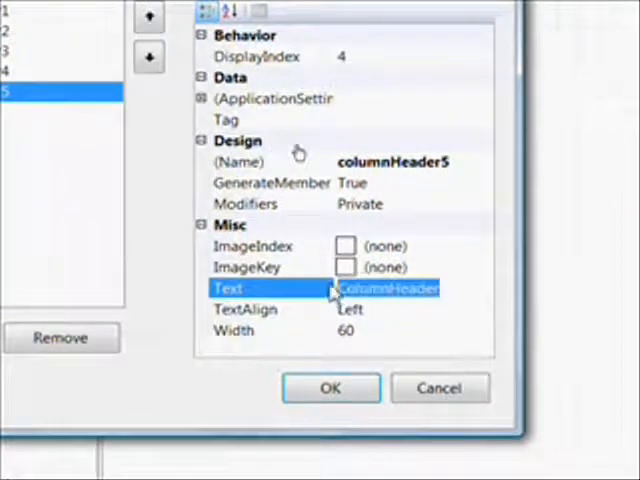
{"action": "left_click", "coordinate": [384, 288]}
{"action": "type", "text": "Read"}
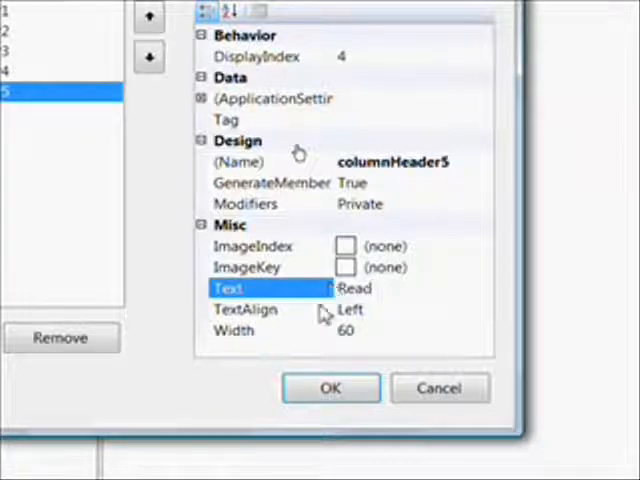
{"action": "left_click", "coordinate": [250, 330]}
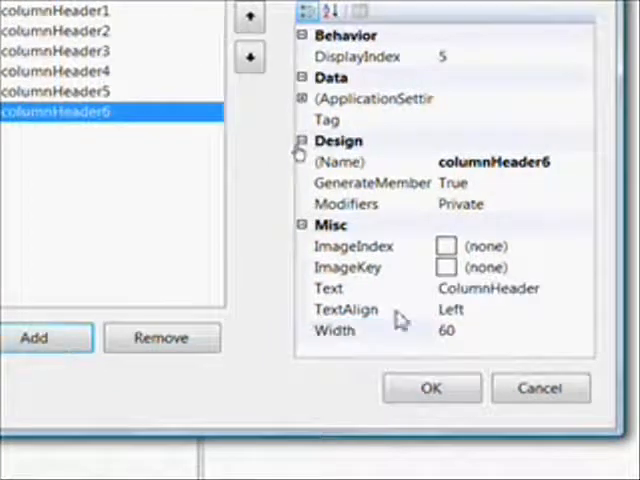
Set columnHeader6 to text Location, width 80, and confirm the column editor with OK
{"action": "left_click", "coordinate": [328, 288]}
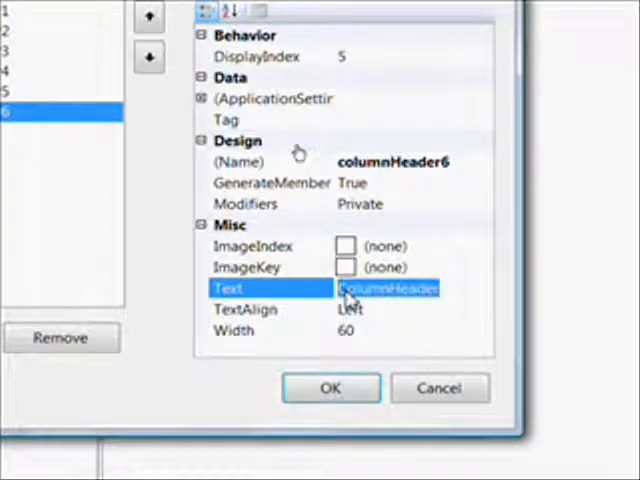
{"action": "type", "text": "Local"}
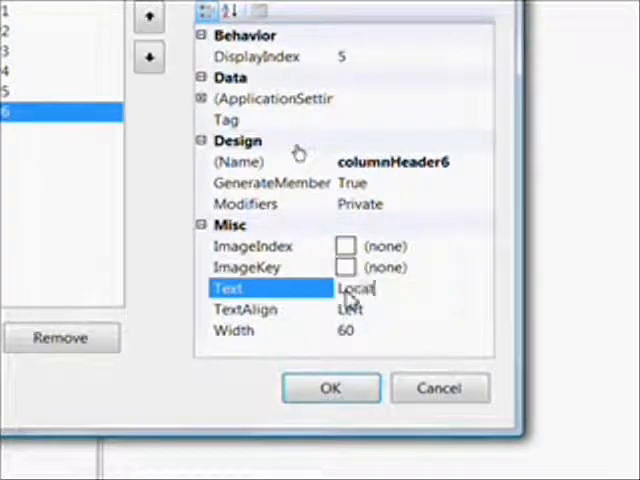
{"action": "type", "text": "ion"}
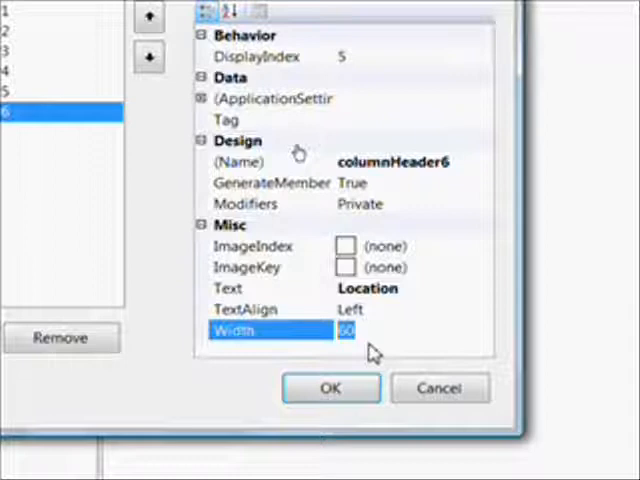
{"action": "type", "text": "80"}
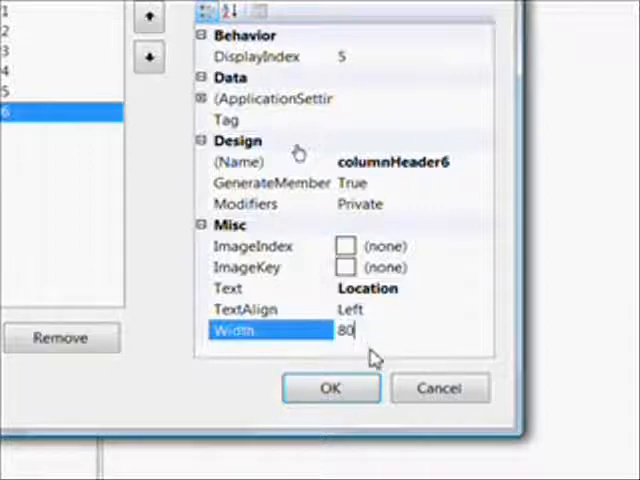
{"action": "left_click", "coordinate": [332, 388]}
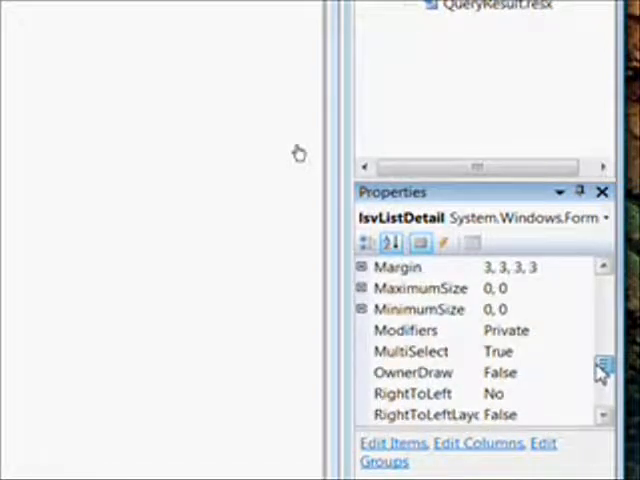
Change lsvListDetail's View property from LargeIcon to Details
{"action": "left_click", "coordinate": [600, 368]}
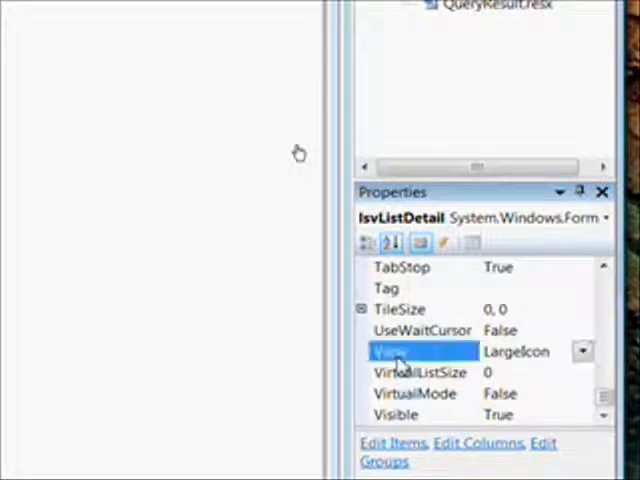
{"action": "left_click", "coordinate": [584, 352]}
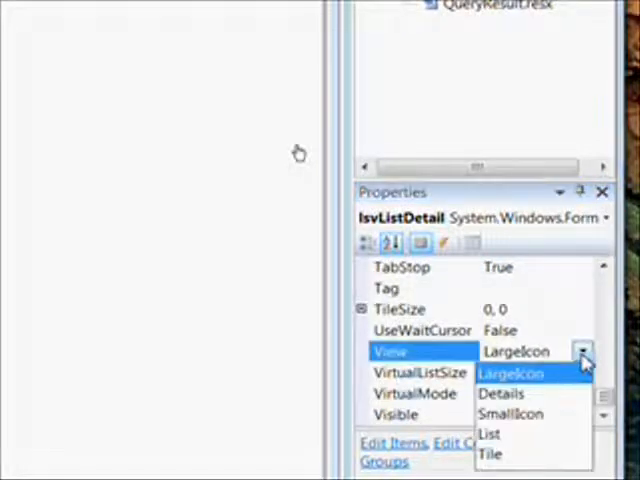
{"action": "left_click", "coordinate": [502, 392]}
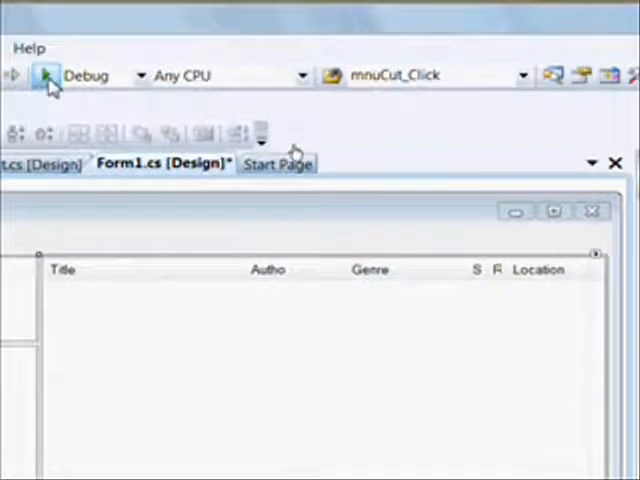
{"action": "mouse_move", "coordinate": [46, 76]}
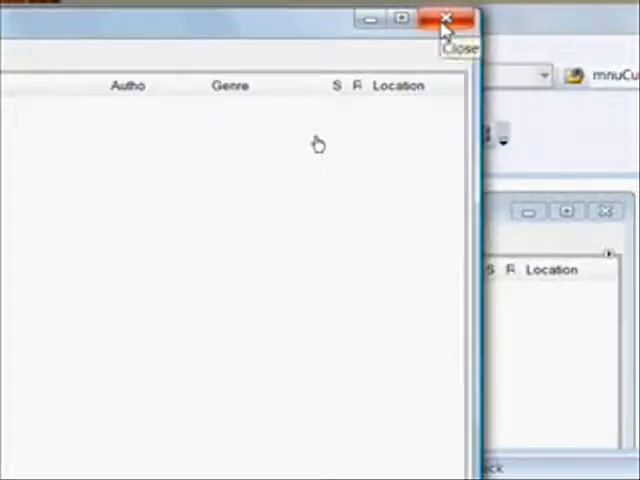
Close the Audio Bookbase test-run window after checking the six-column layout
{"action": "left_click", "coordinate": [446, 18]}
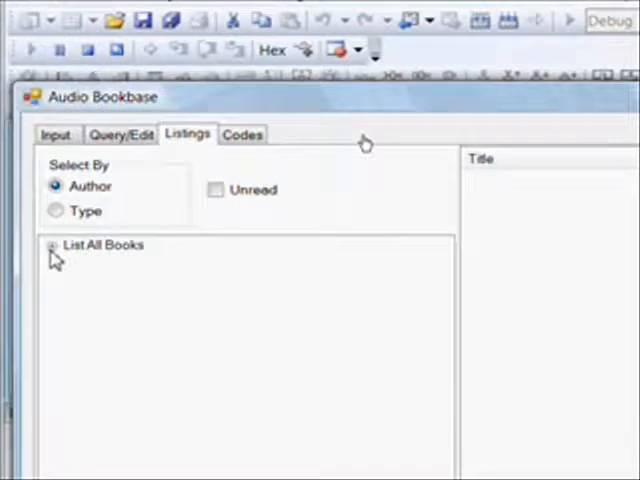
In the running app, list all books grouped by Type and filter to Unread
{"action": "left_click", "coordinate": [52, 244]}
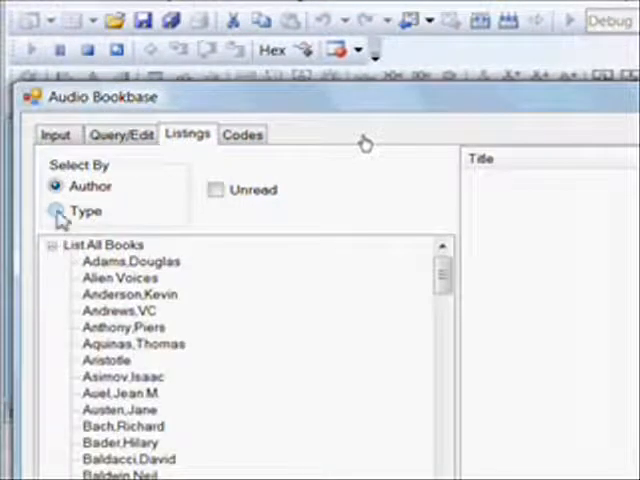
{"action": "left_click", "coordinate": [56, 212]}
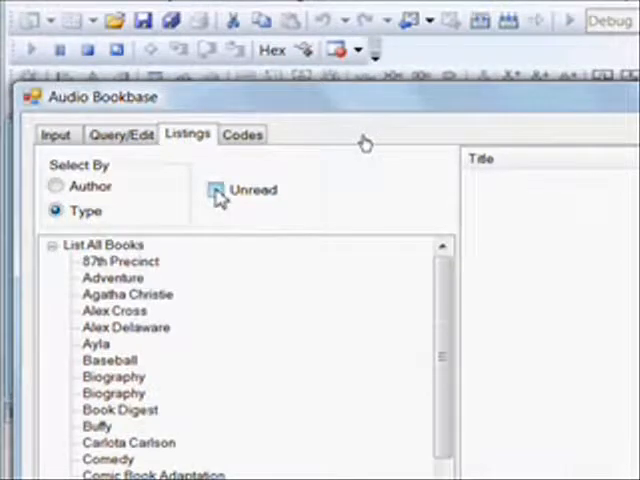
{"action": "left_click", "coordinate": [216, 190]}
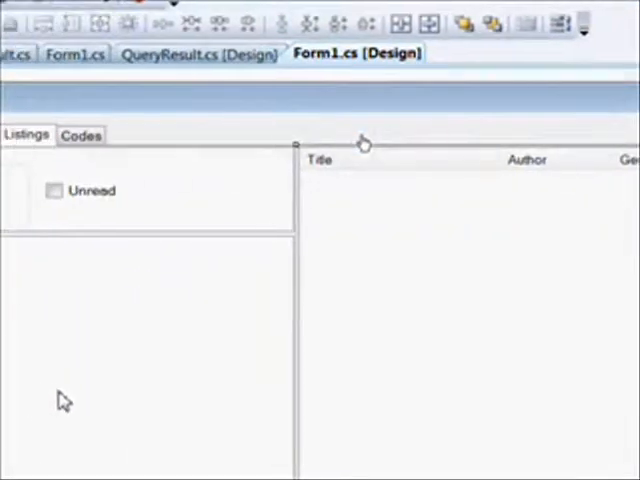
{"action": "mouse_move", "coordinate": [184, 148]}
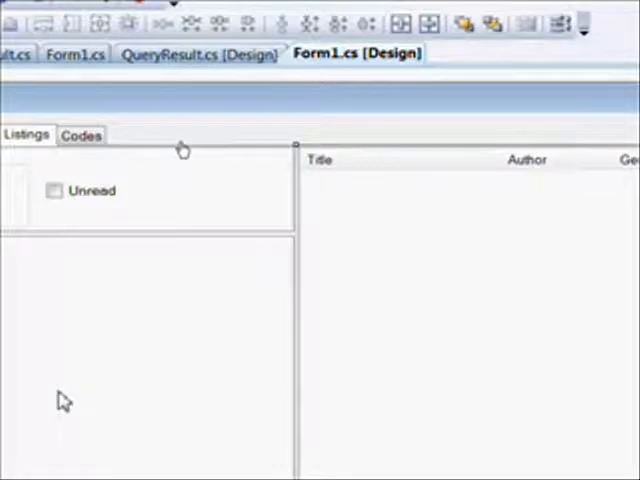